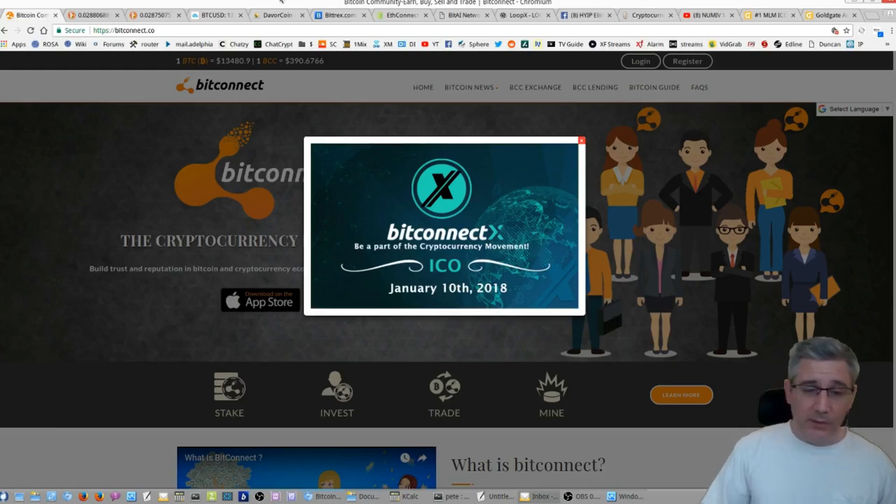
Follow the BitconnectX ICO popup banner to the bitconnectx.co countdown site.
click(443, 224)
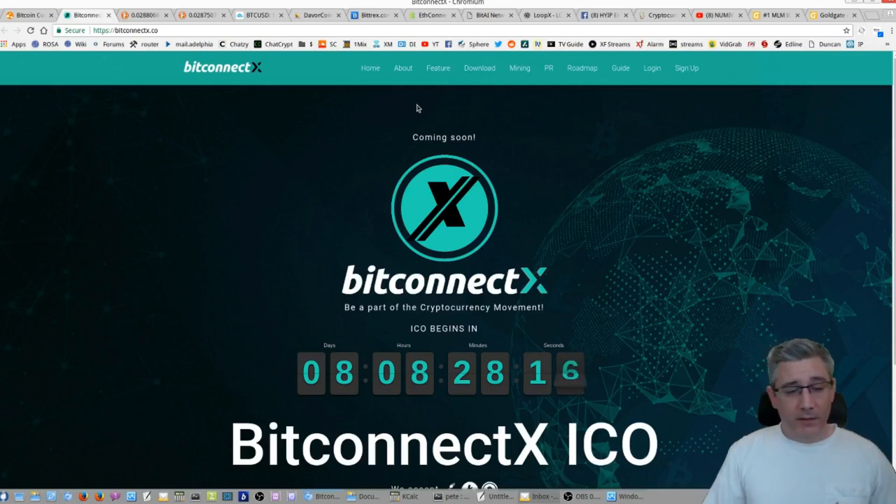
Scroll down the BitconnectX countdown page past the ICO title, accepted cryptocurrencies and footer.
scroll(down, 3)
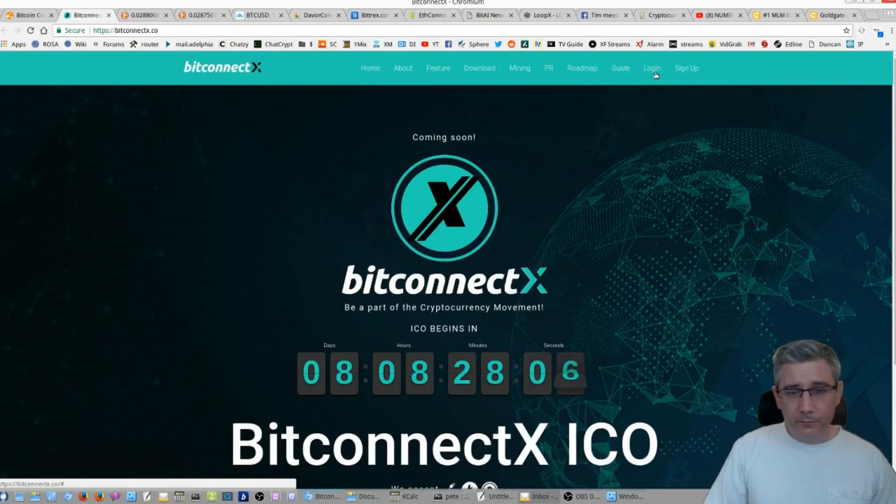
scroll(down, 3)
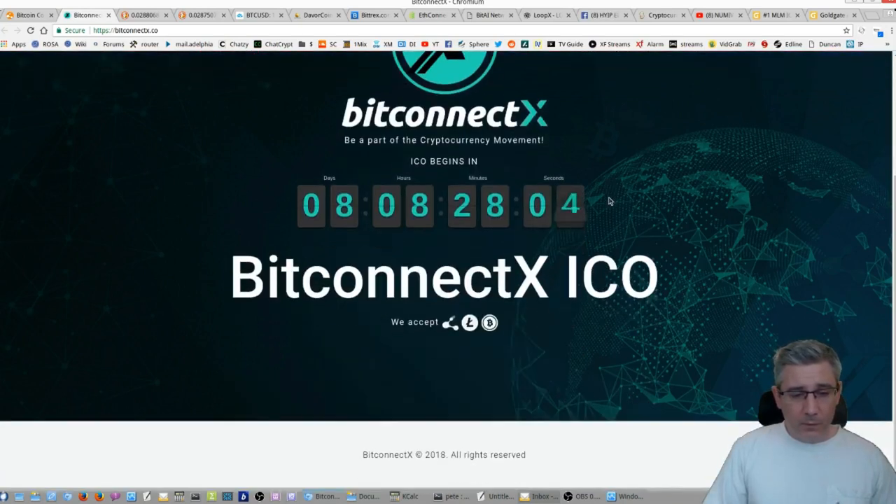
mouse_move(381, 77)
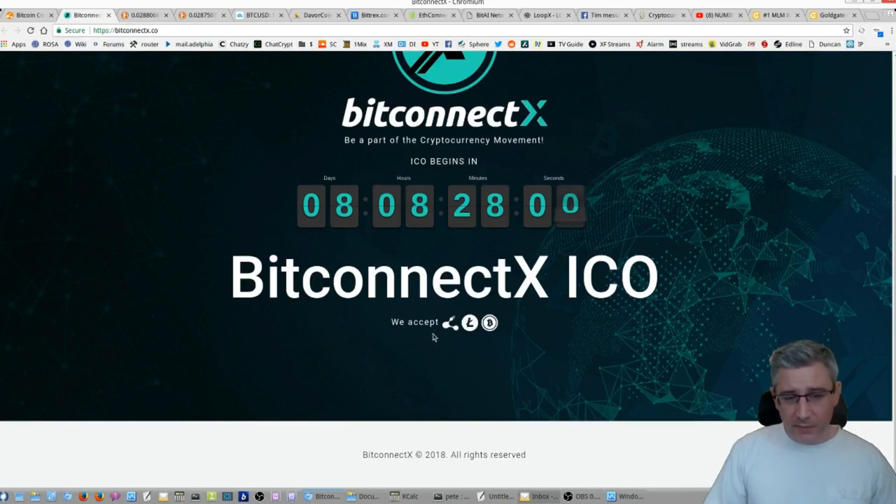
mouse_move(473, 338)
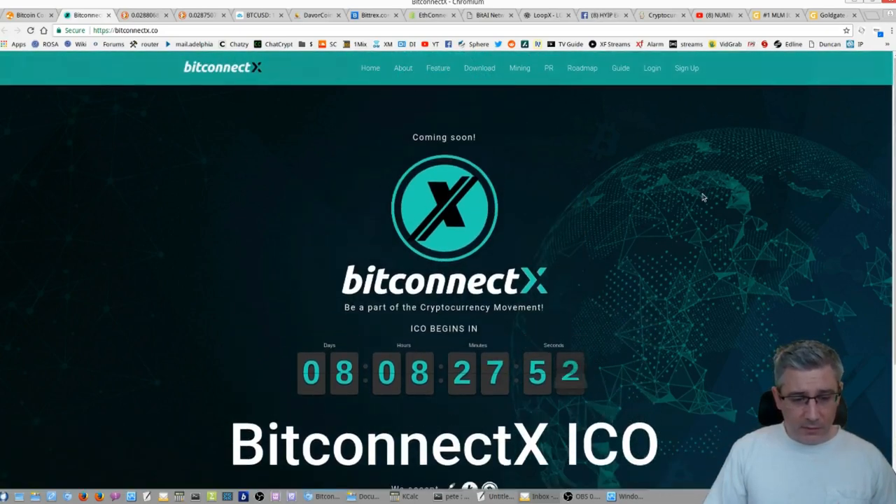
mouse_move(663, 184)
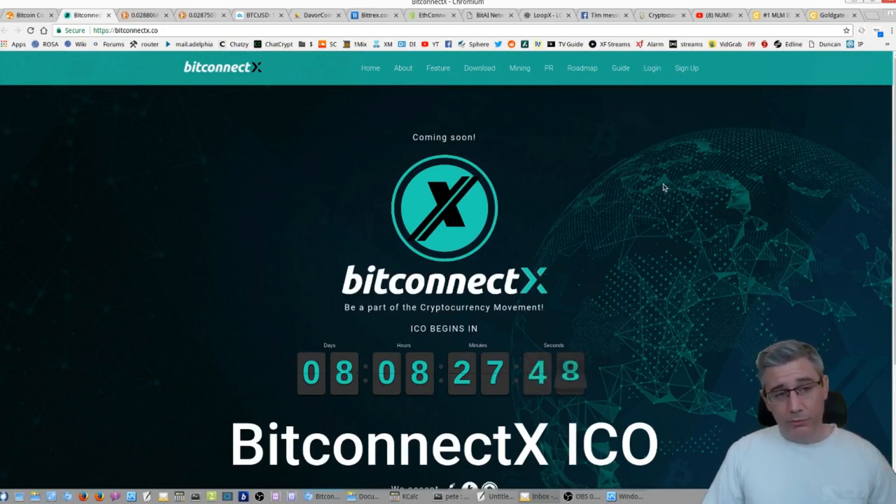
mouse_move(599, 193)
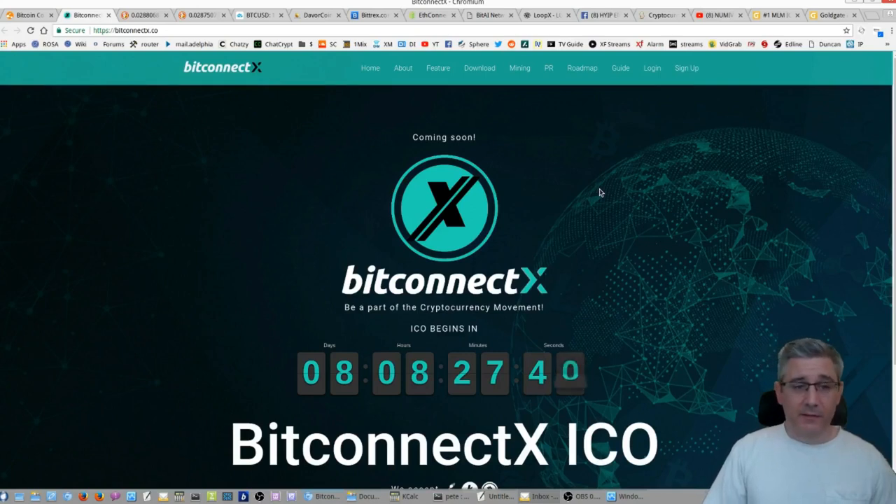
mouse_move(517, 138)
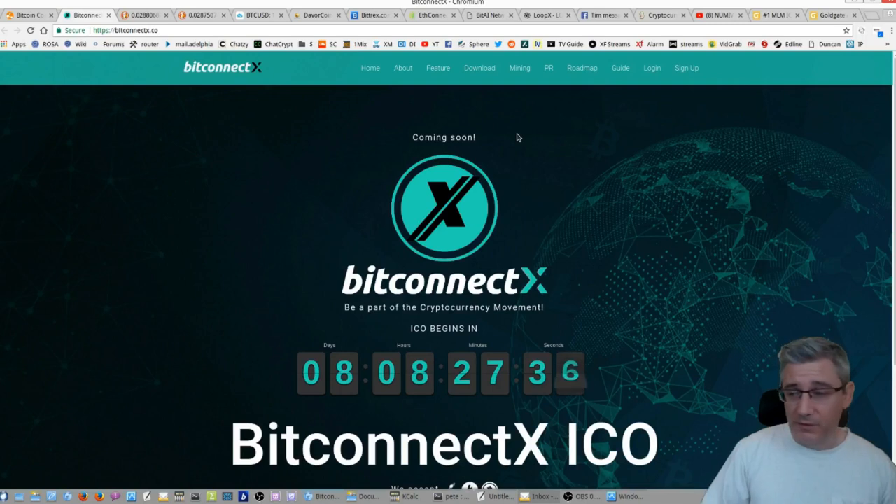
mouse_move(478, 75)
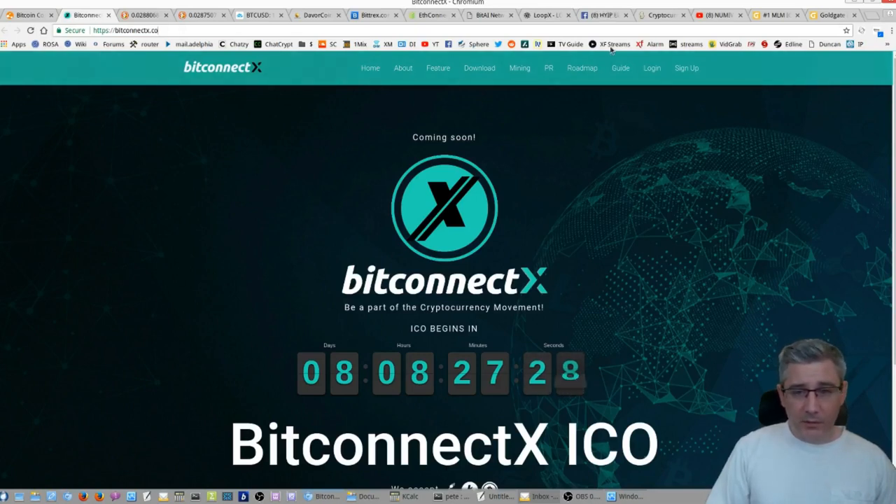
mouse_move(400, 107)
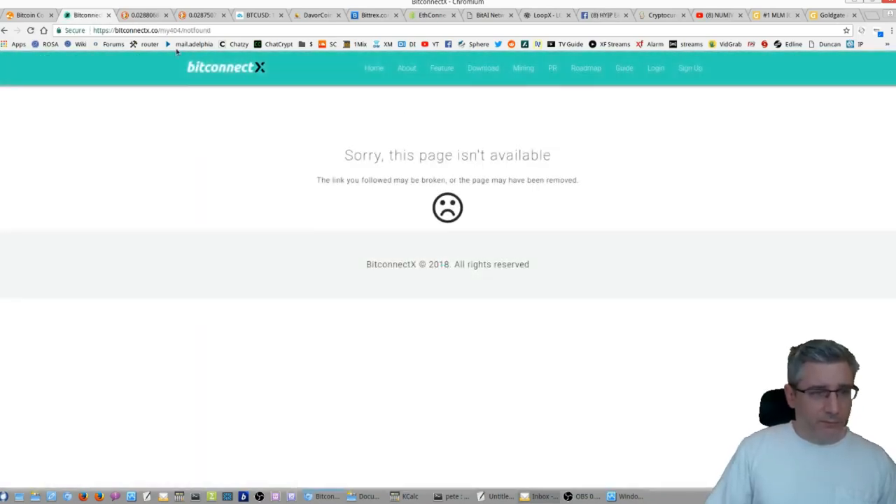
click(140, 31)
text(feature)
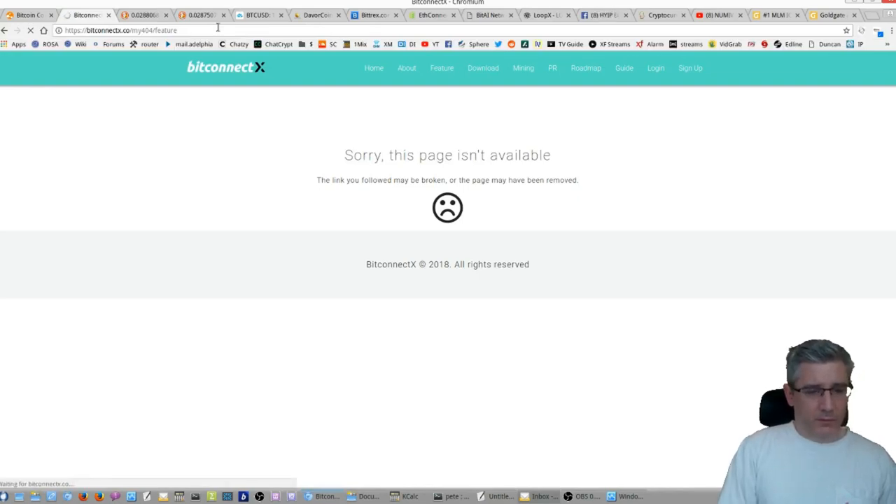
text(notfou)
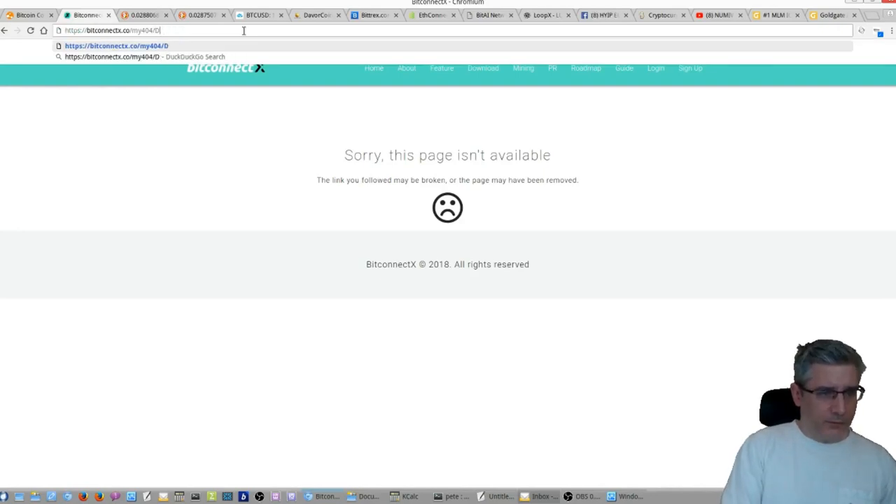
text(ownload)
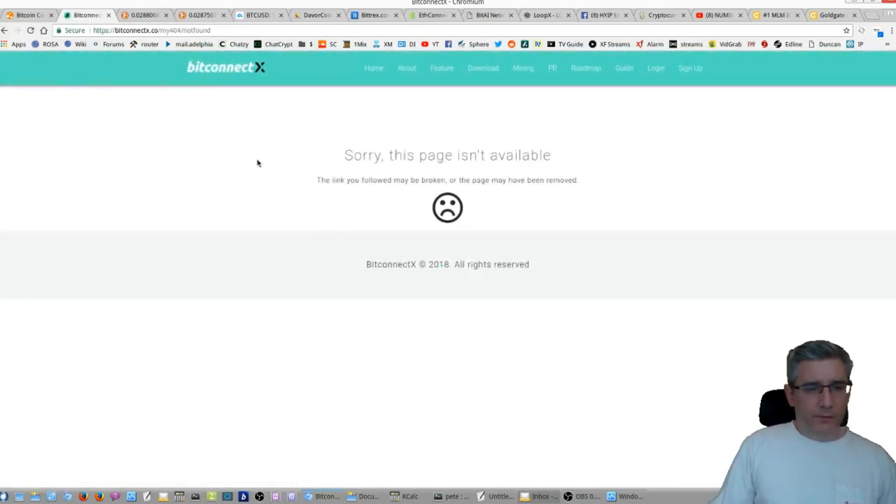
click(225, 67)
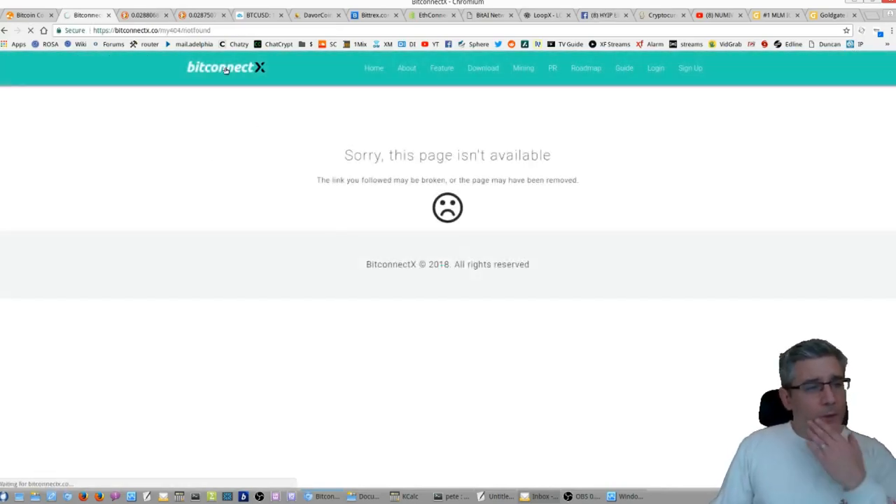
click(226, 68)
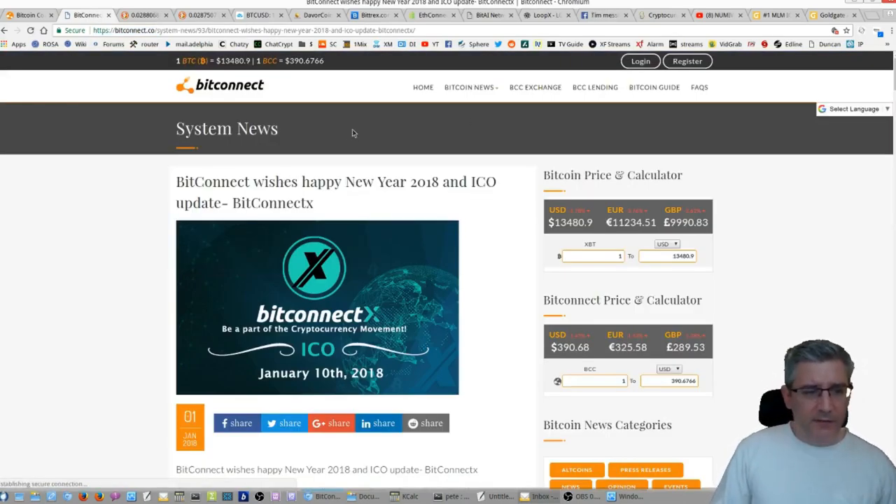
Read through the New Year 2018 article to the January 10th BitconnectX ICO note and sign-off.
scroll(down, 3)
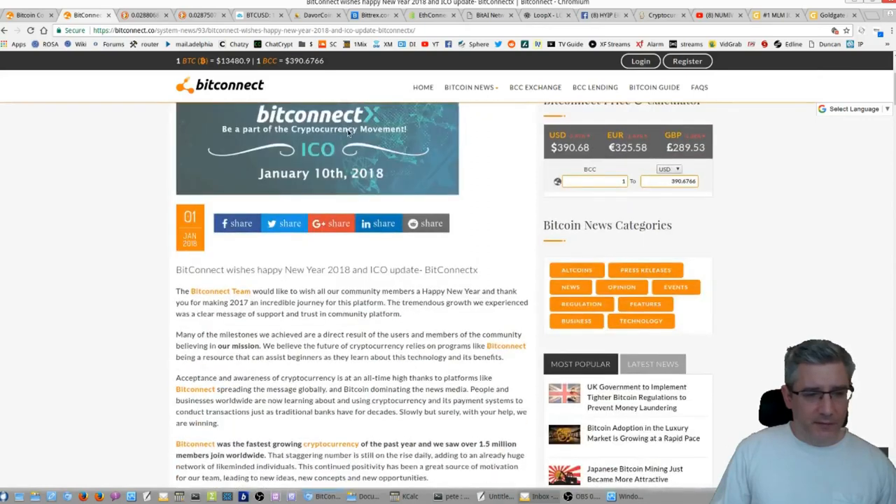
scroll(down, 3)
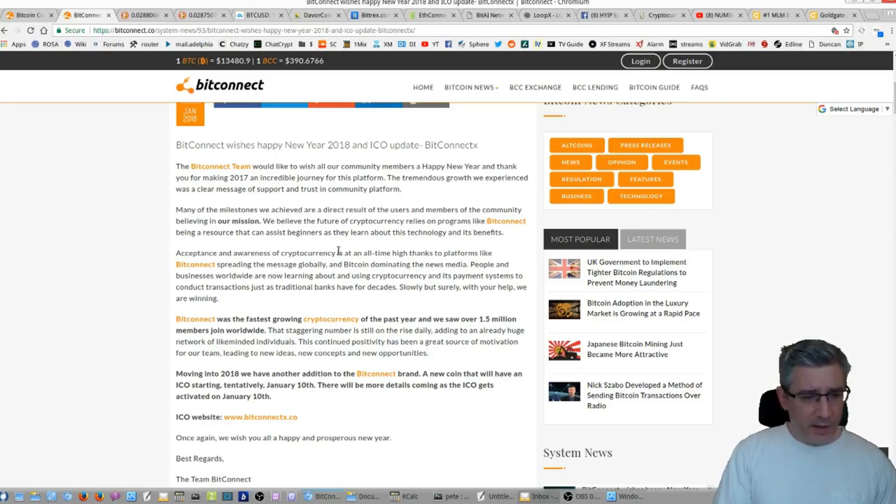
mouse_move(404, 196)
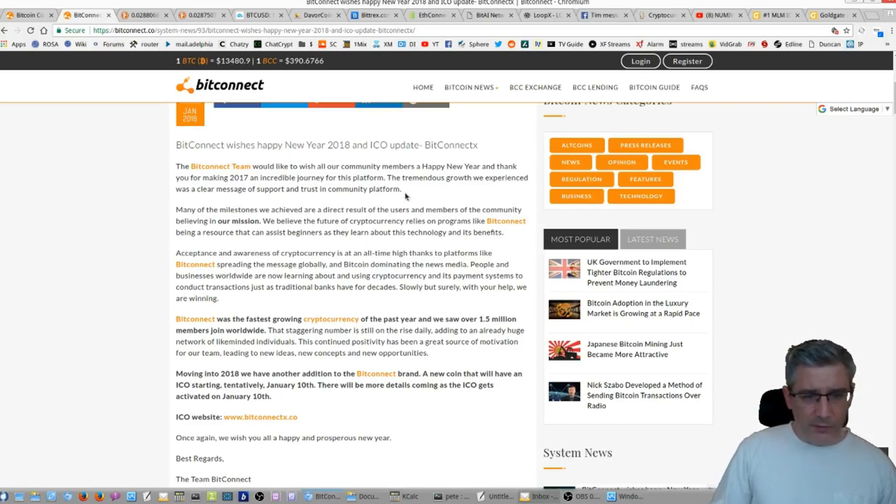
mouse_move(266, 198)
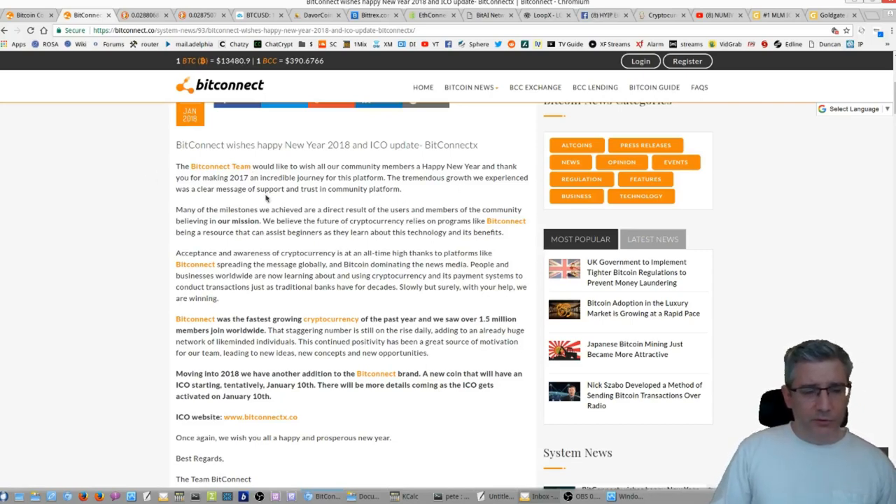
mouse_move(389, 133)
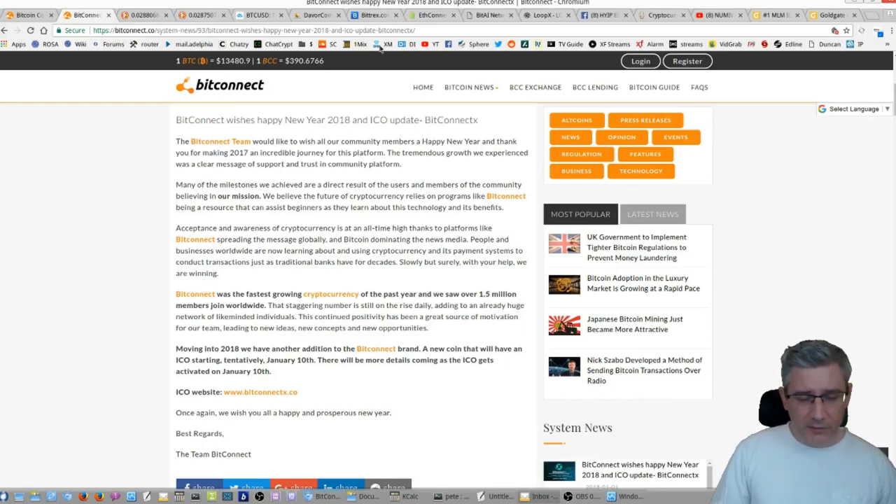
scroll(down, 3)
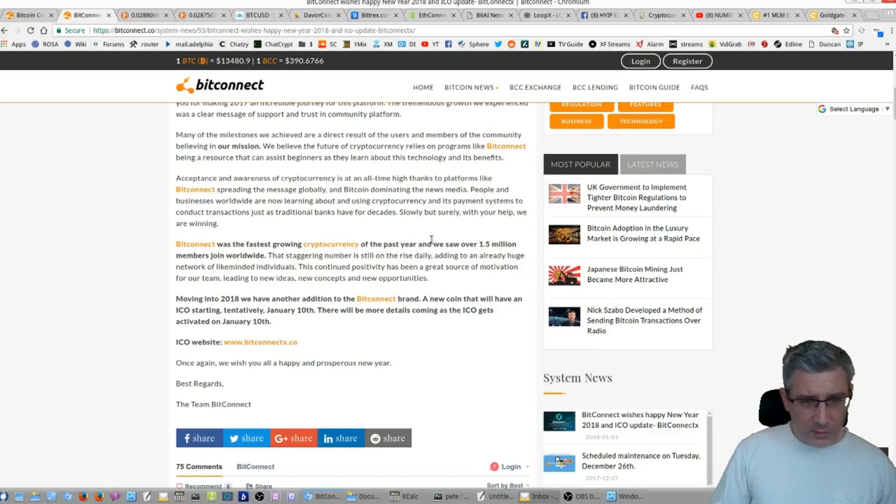
mouse_move(254, 222)
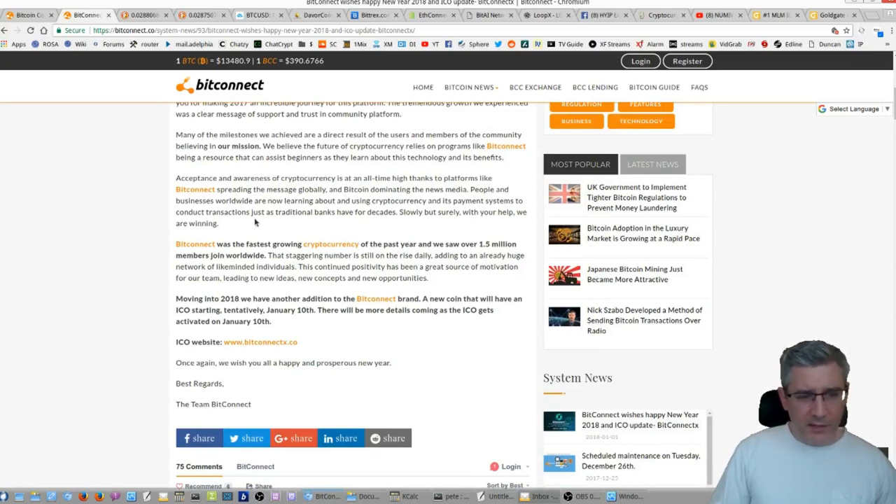
mouse_move(266, 187)
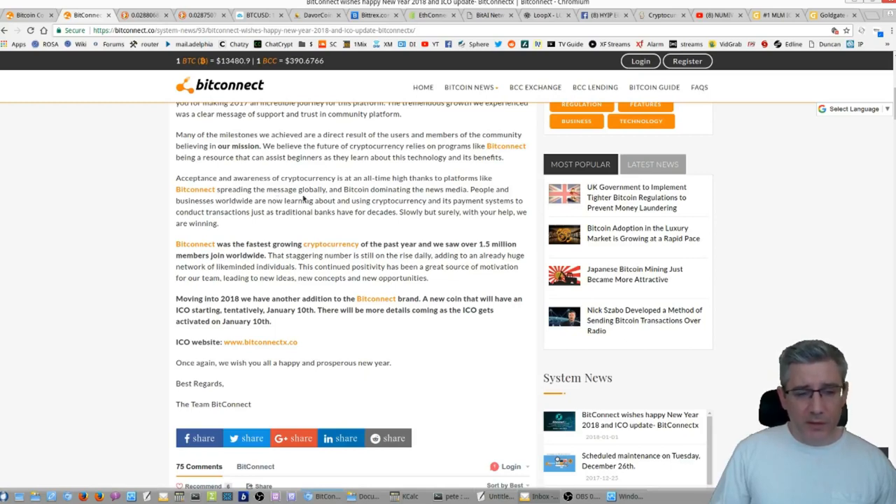
mouse_move(245, 231)
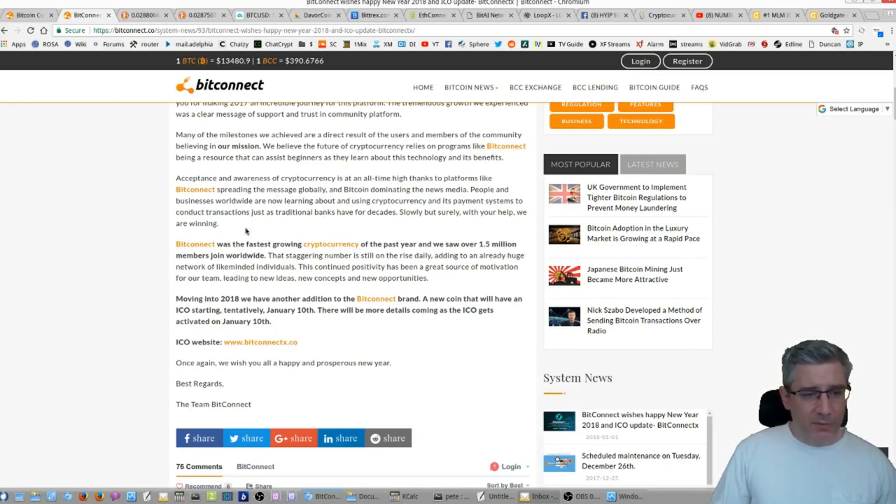
mouse_move(333, 224)
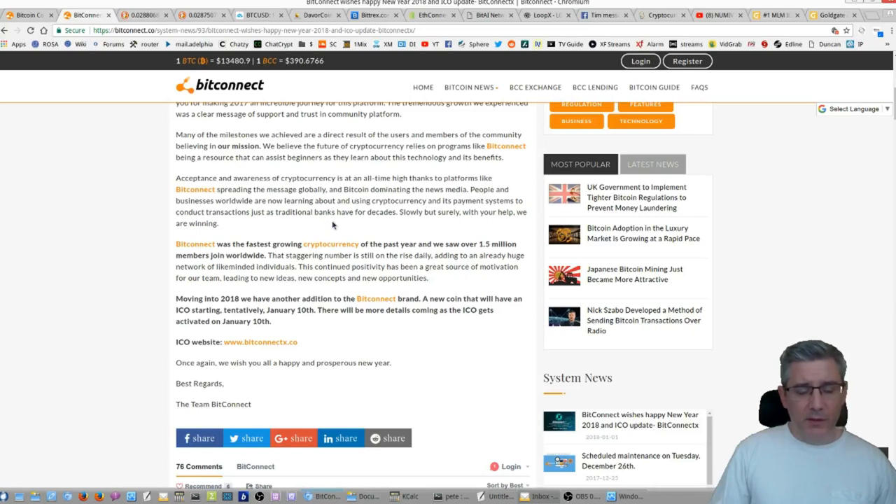
mouse_move(400, 240)
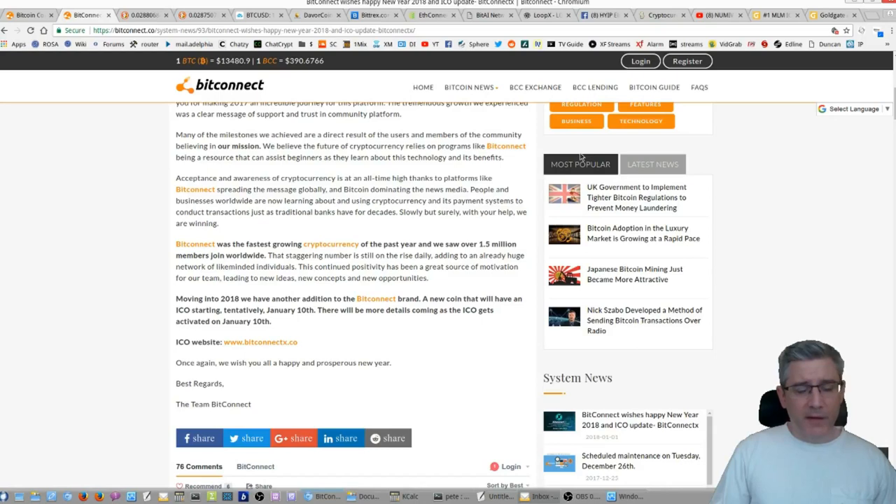
mouse_move(535, 87)
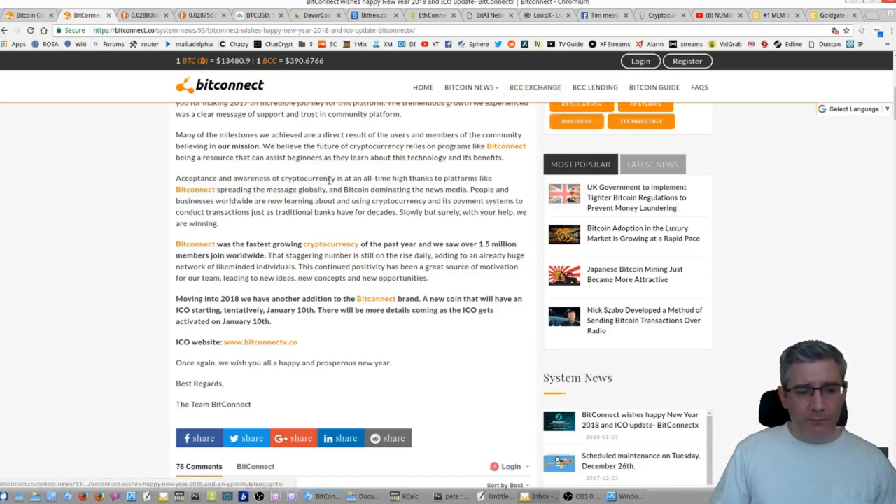
scroll(down, 3)
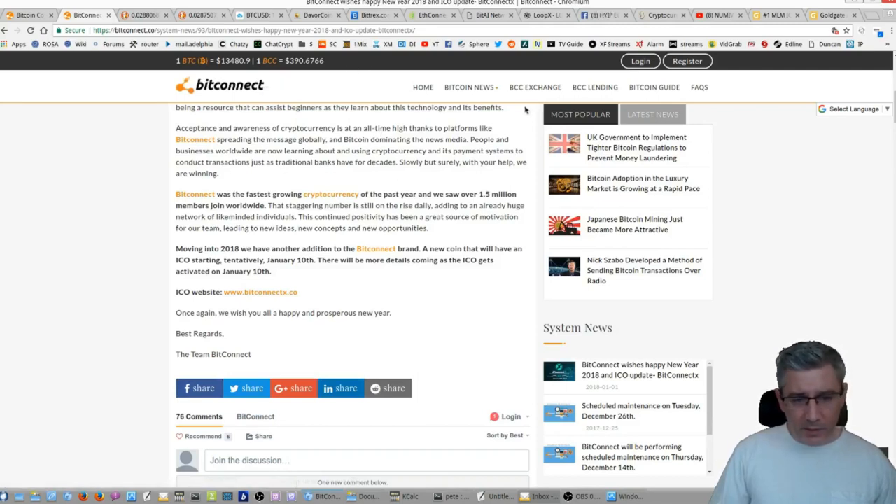
mouse_move(460, 104)
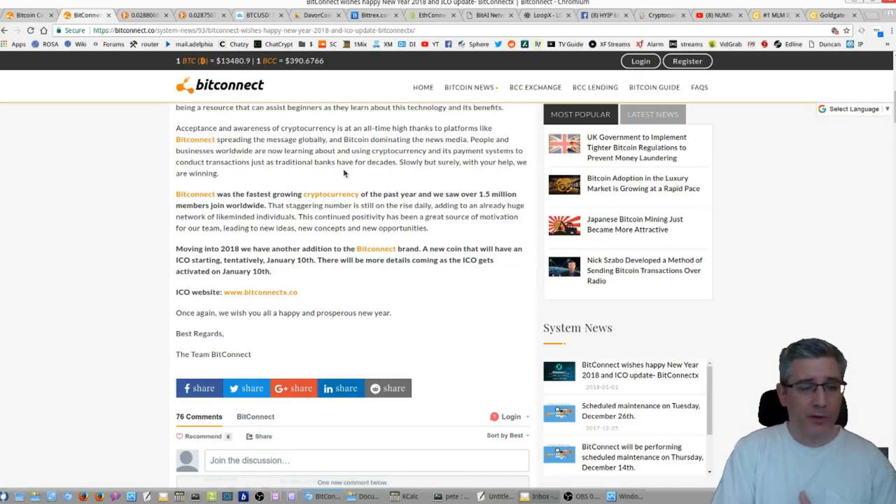
mouse_move(355, 163)
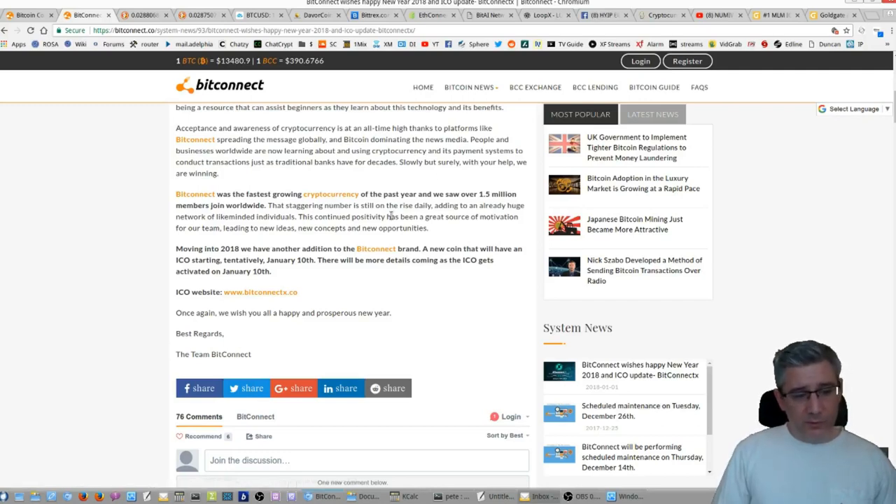
scroll(down, 3)
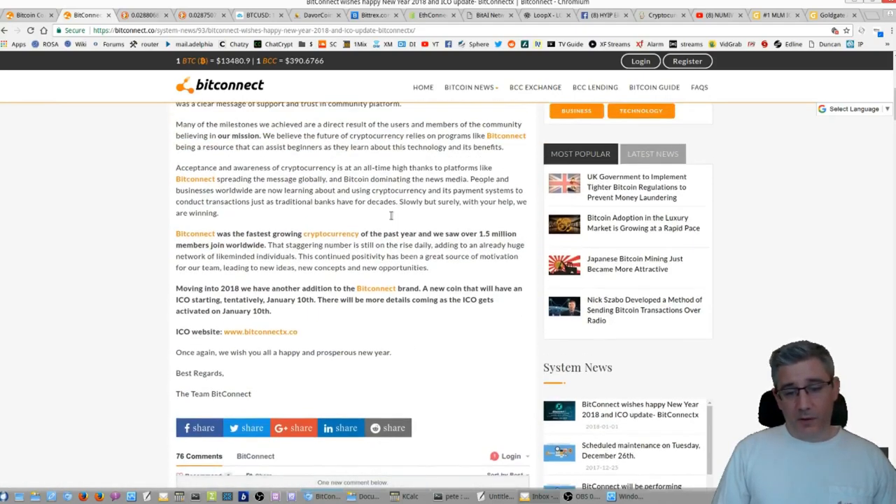
scroll(down, 3)
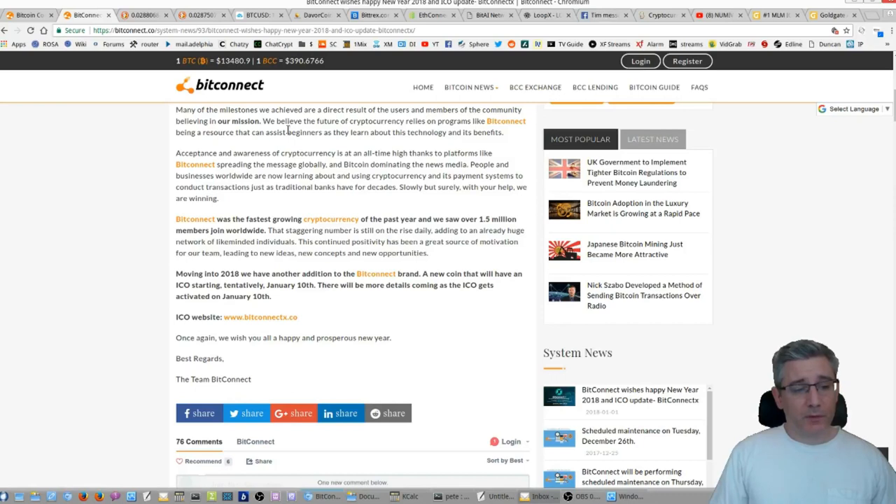
mouse_move(249, 162)
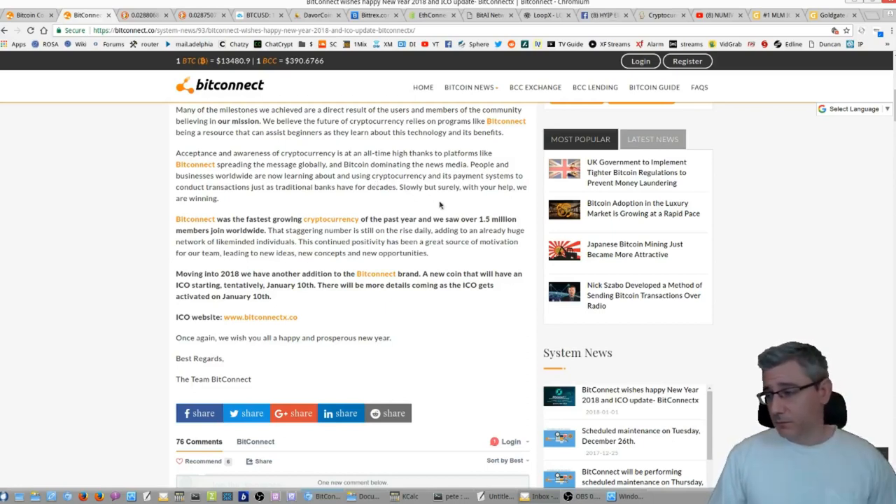
mouse_move(630, 291)
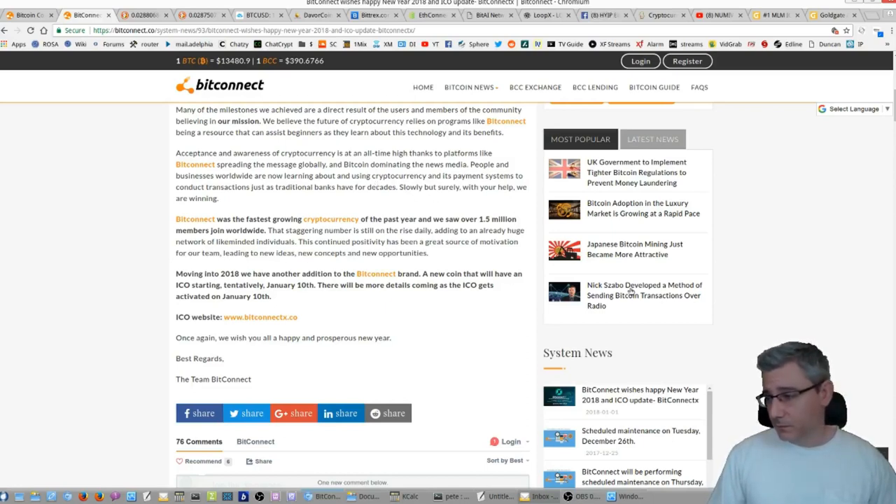